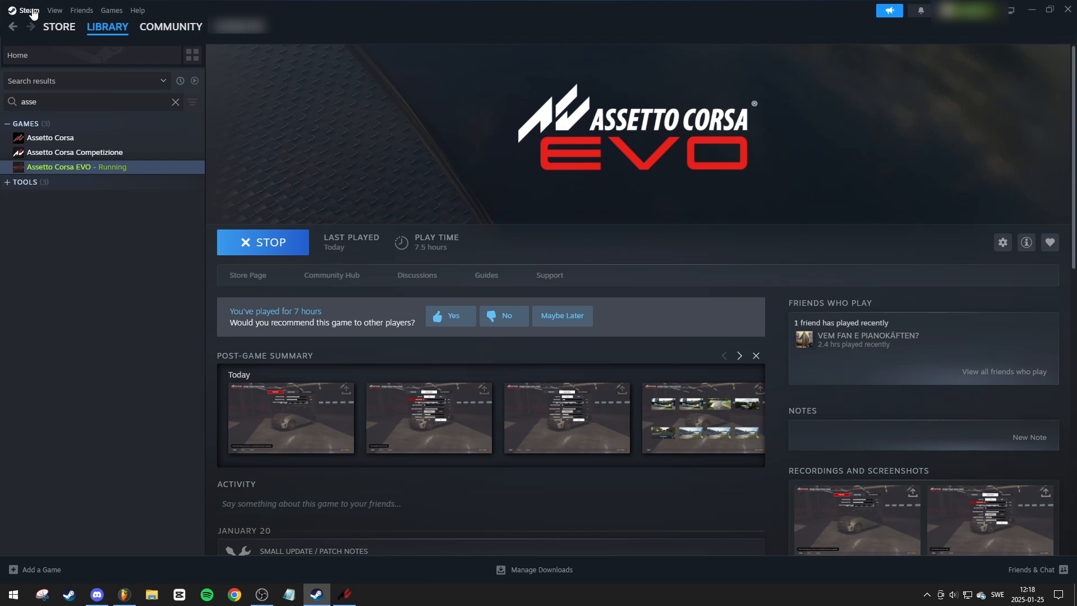
Open Steam Settings from the Steam menu.
click(28, 9)
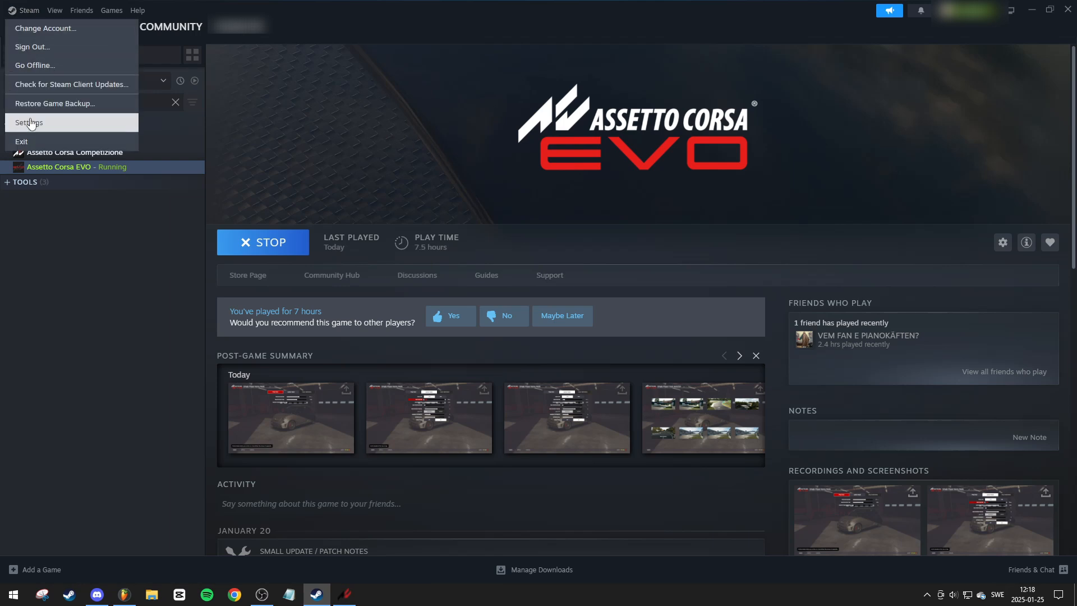
click(29, 122)
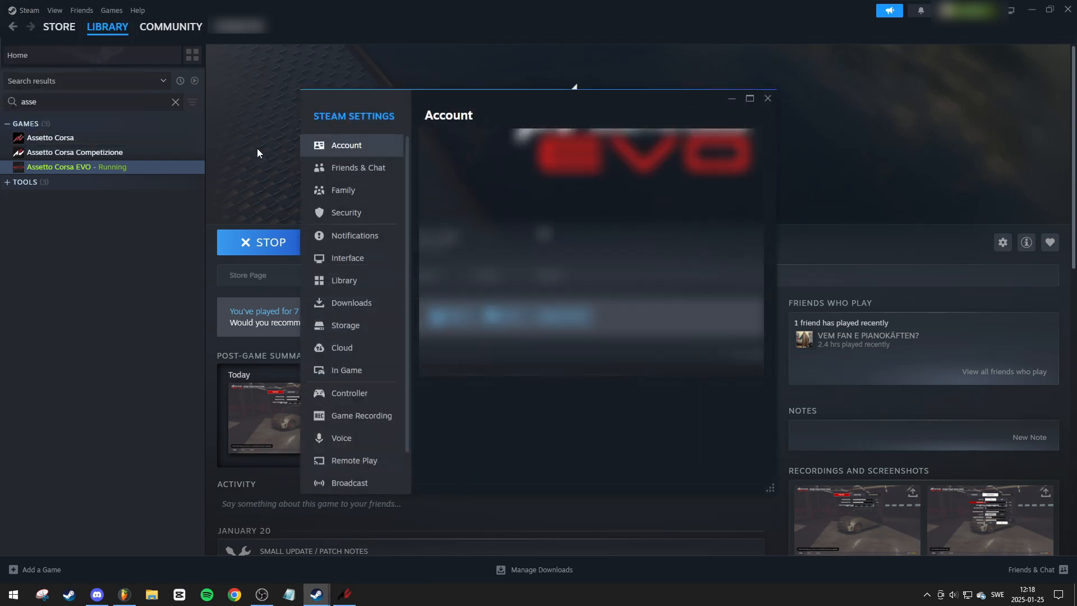
mouse_move(348, 392)
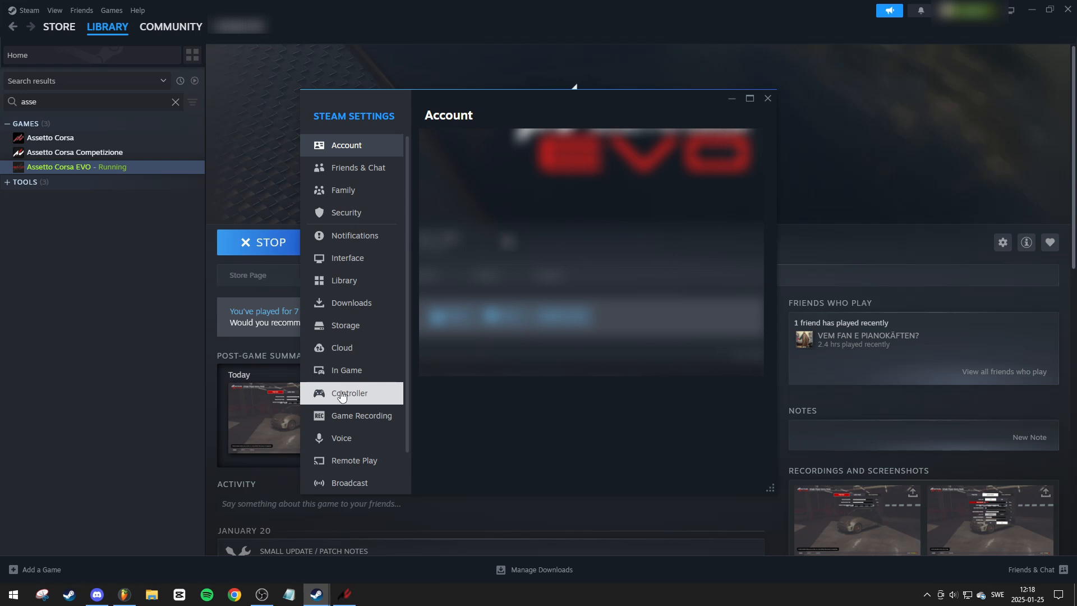
Show the Controller settings page for the connected PlayStation 5 controller.
click(349, 392)
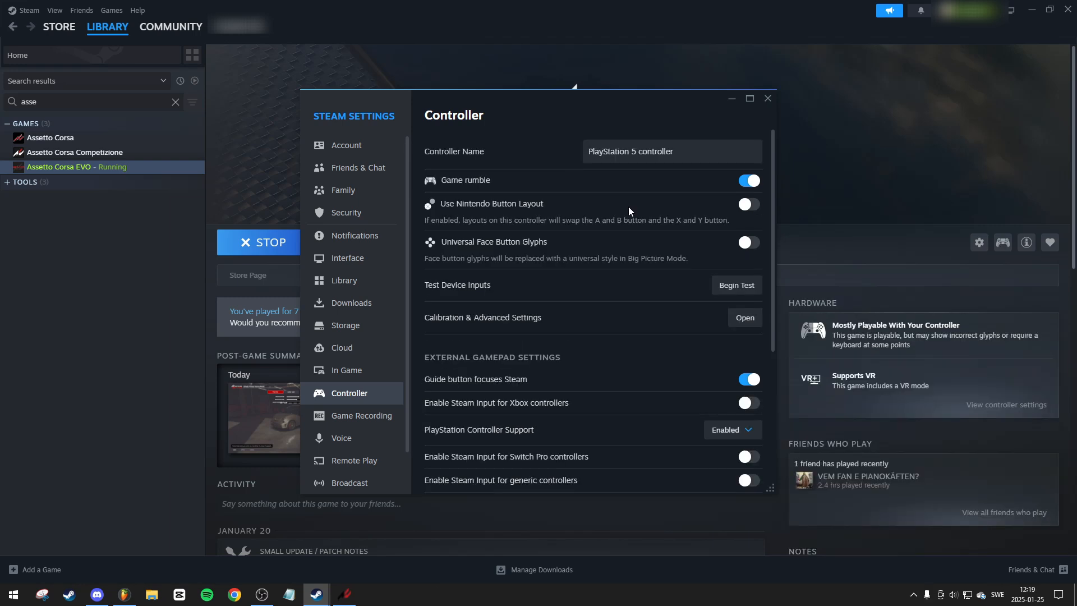
mouse_move(575, 130)
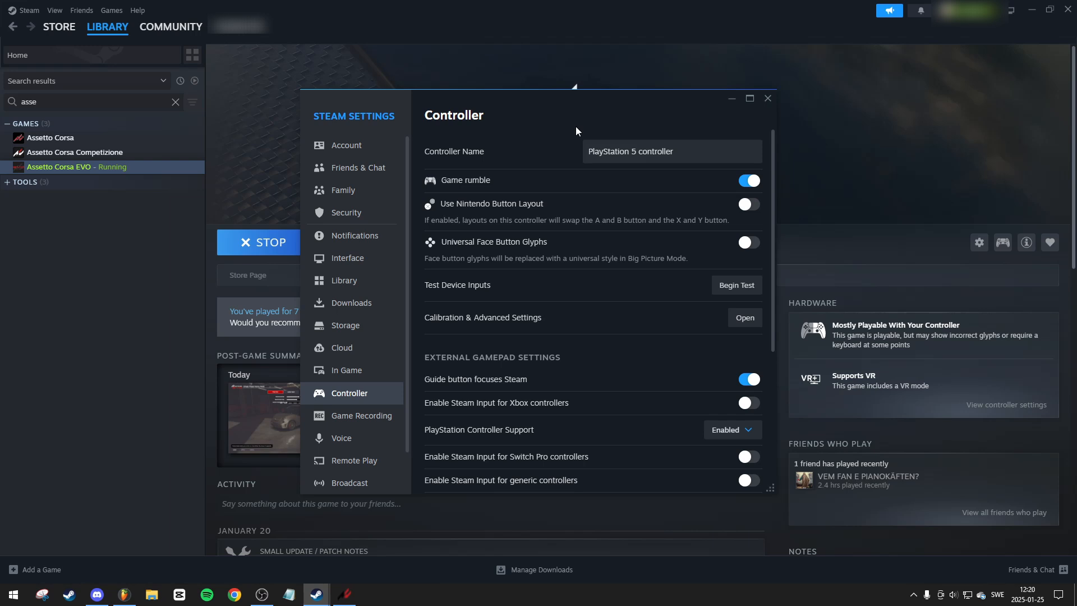
mouse_move(666, 169)
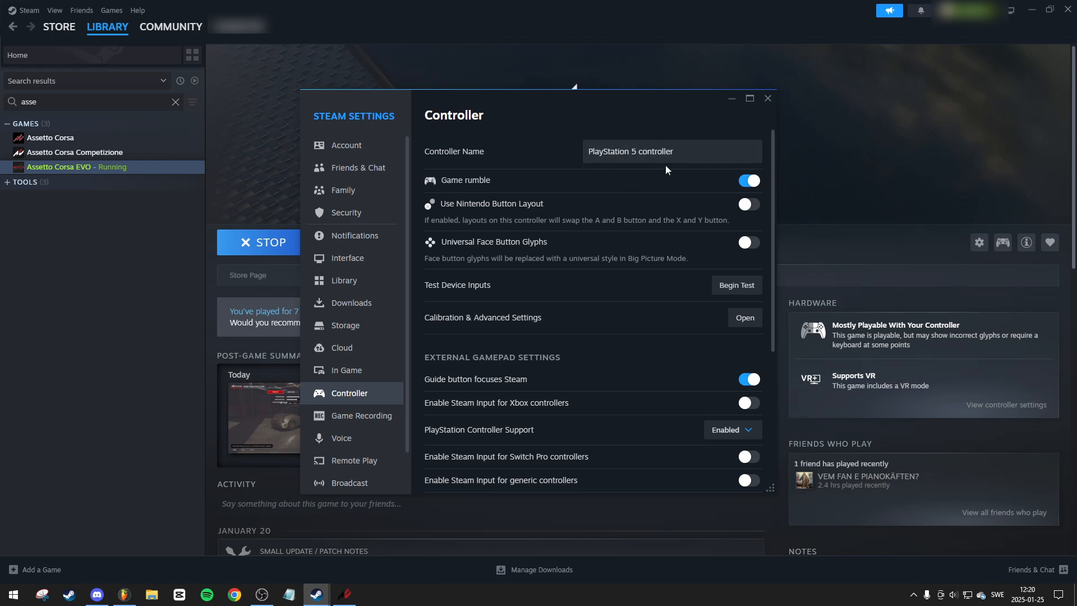
mouse_move(589, 296)
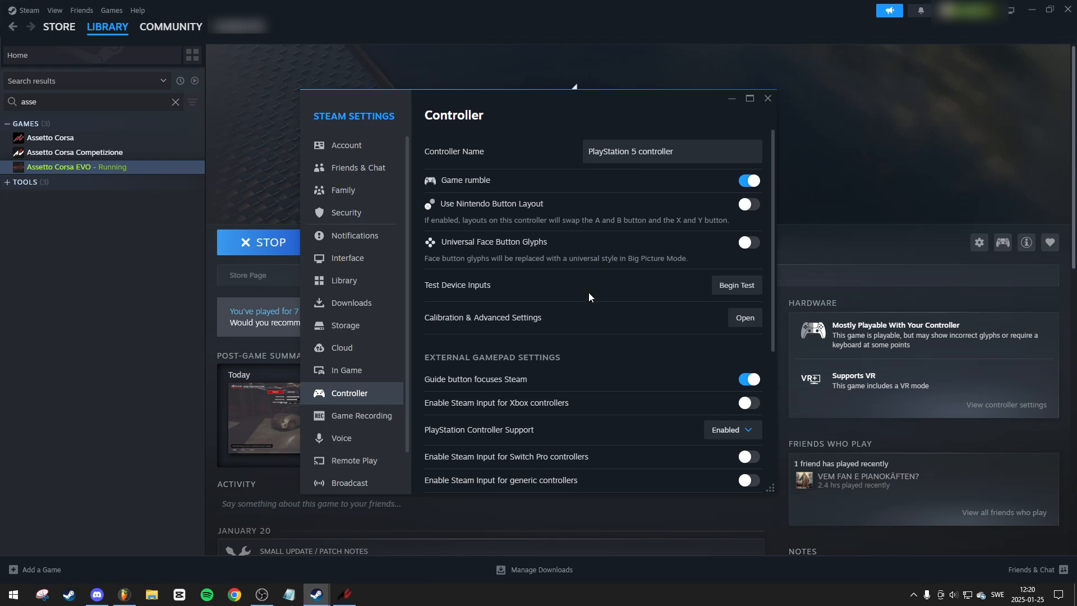
Keep PlayStation Controller Support set to Enabled and close Steam Settings.
scroll(down, 3)
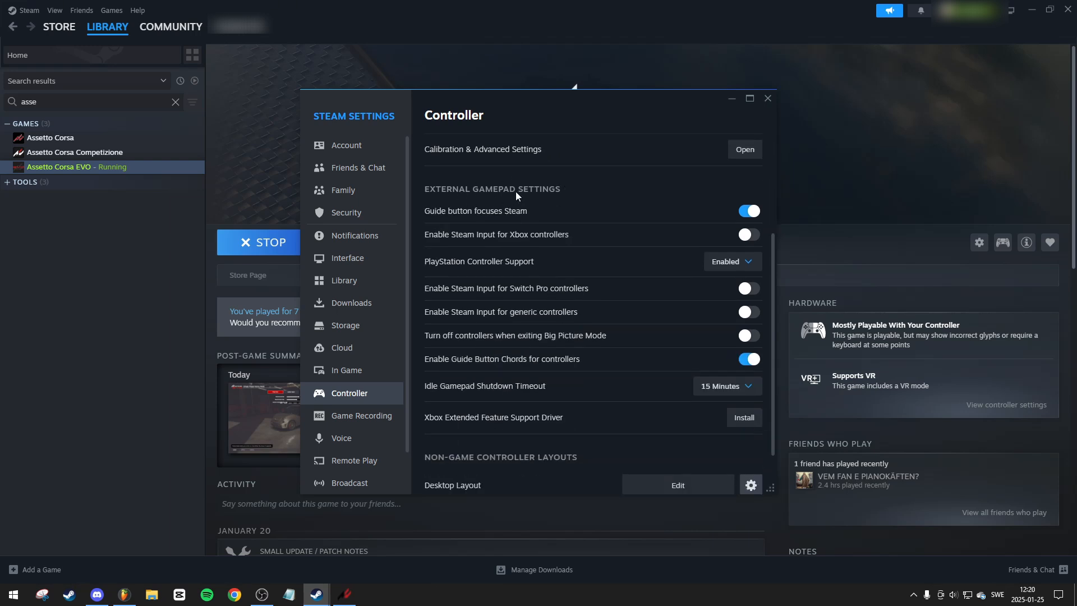
mouse_move(527, 269)
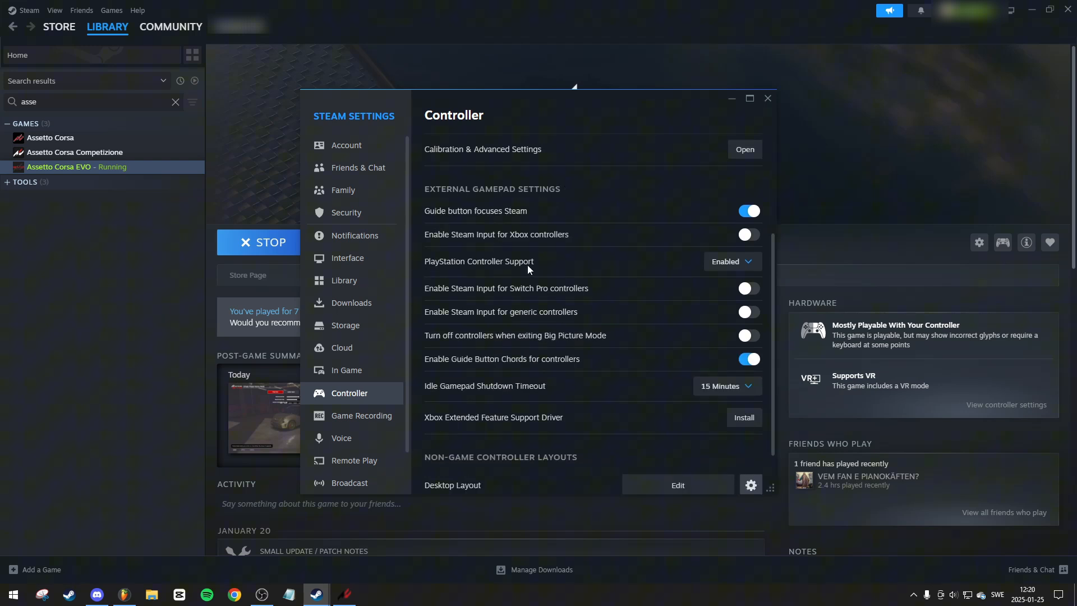
click(729, 261)
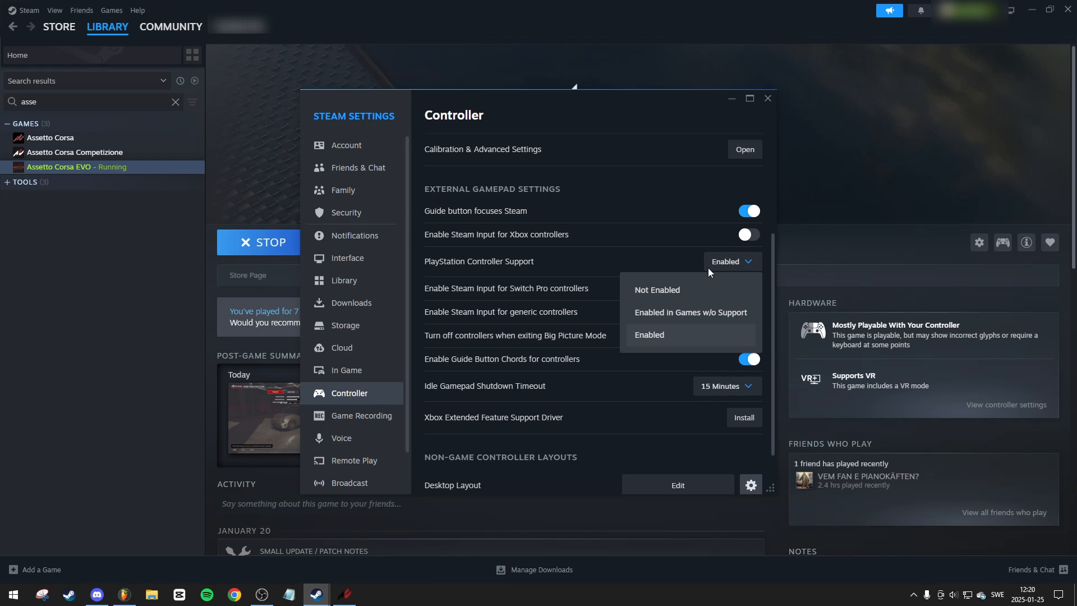
mouse_move(653, 337)
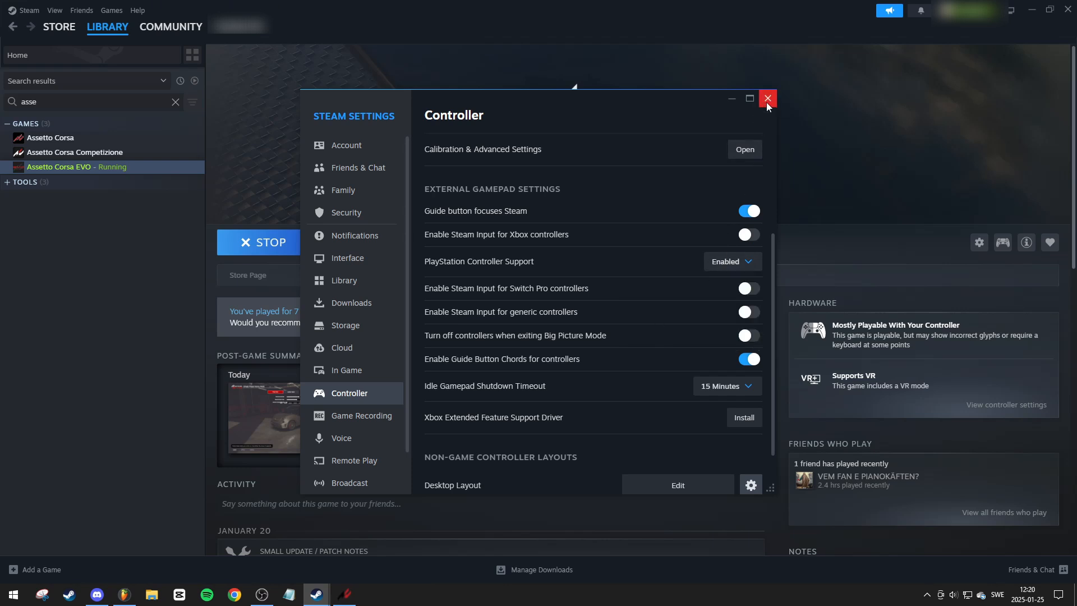
click(767, 98)
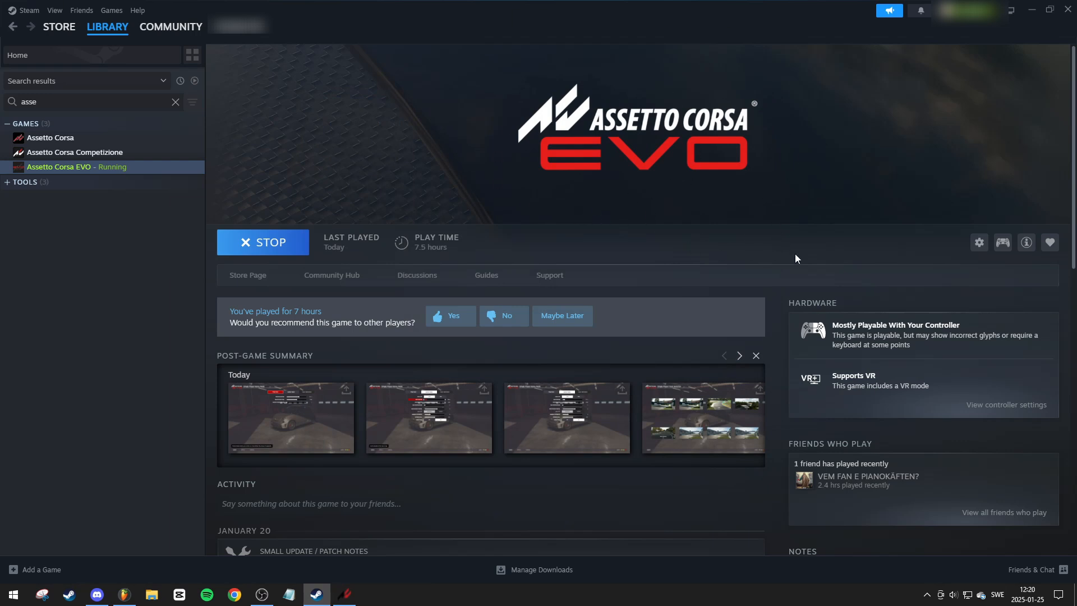
mouse_move(822, 247)
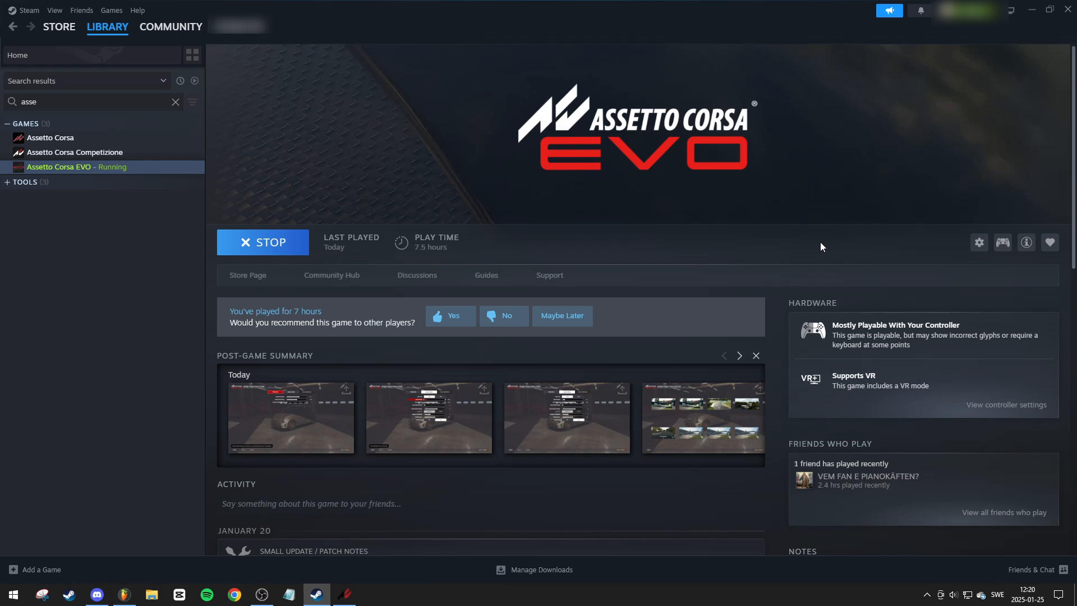
mouse_move(1001, 242)
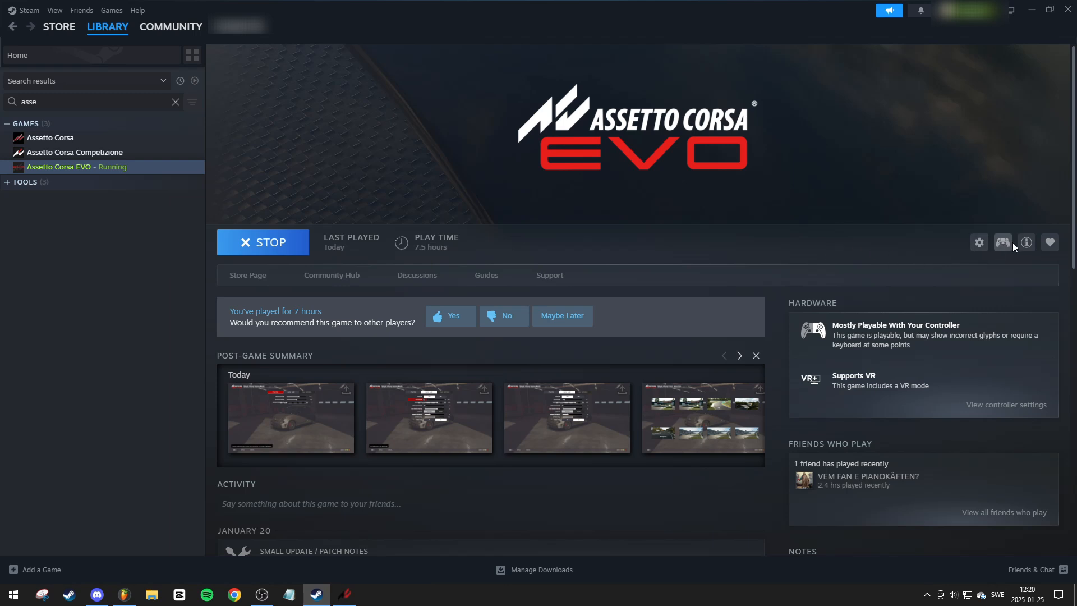
Open Assetto Corsa EVO's controller layout window from its library page.
click(1002, 242)
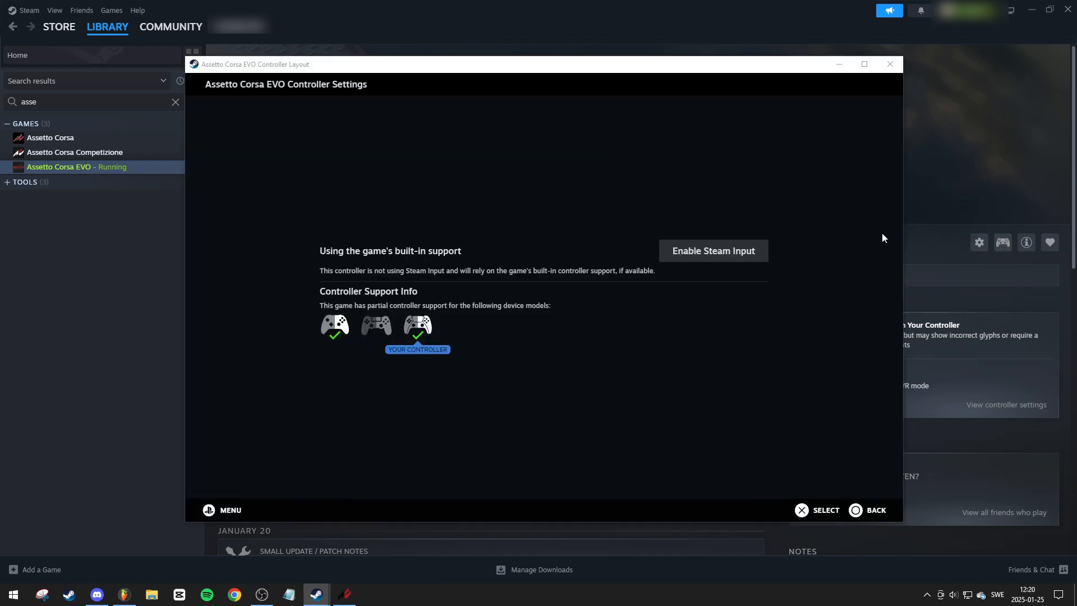
mouse_move(712, 251)
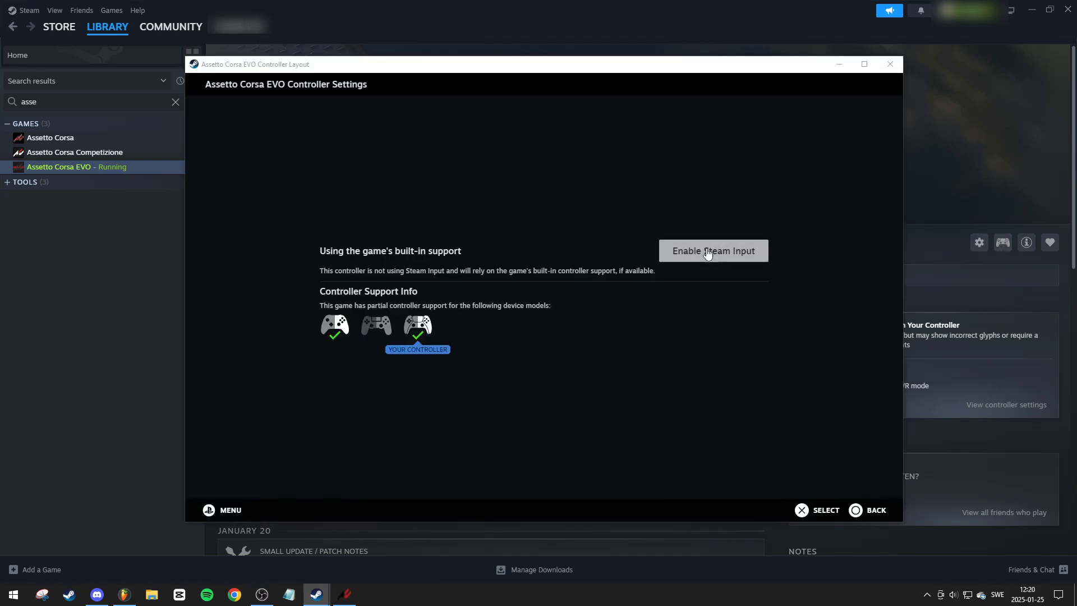
Enable Steam Input for Assetto Corsa EVO with the official gamepad layout.
click(712, 251)
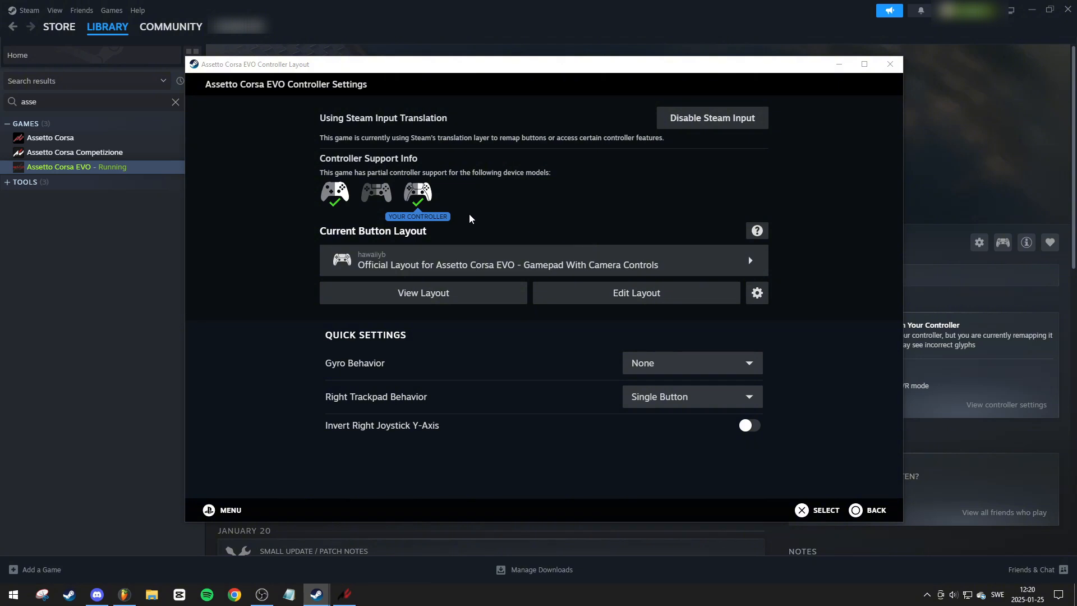
mouse_move(429, 198)
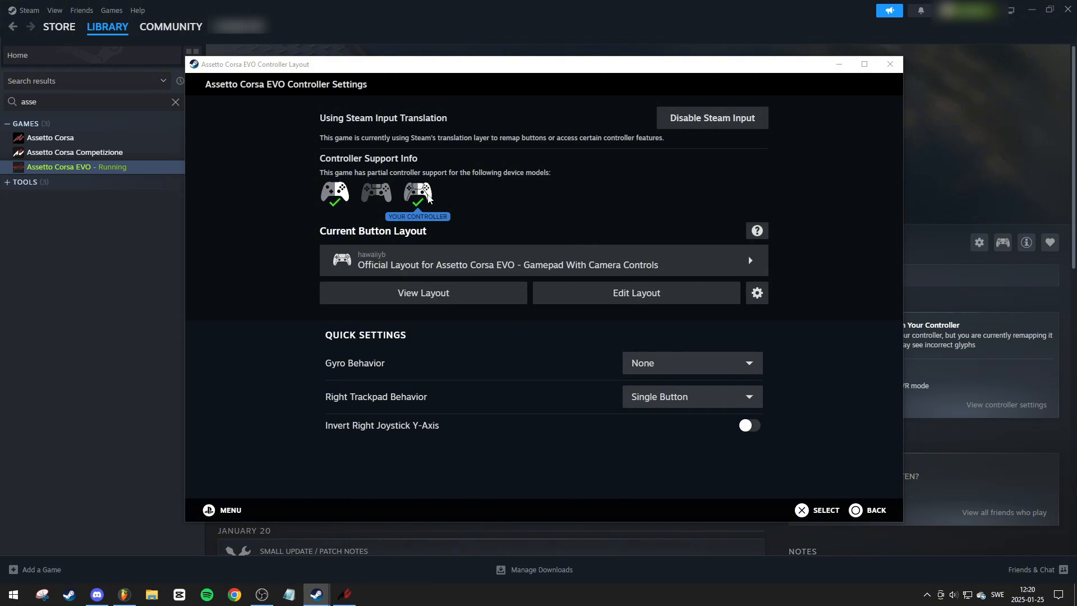
mouse_move(422, 292)
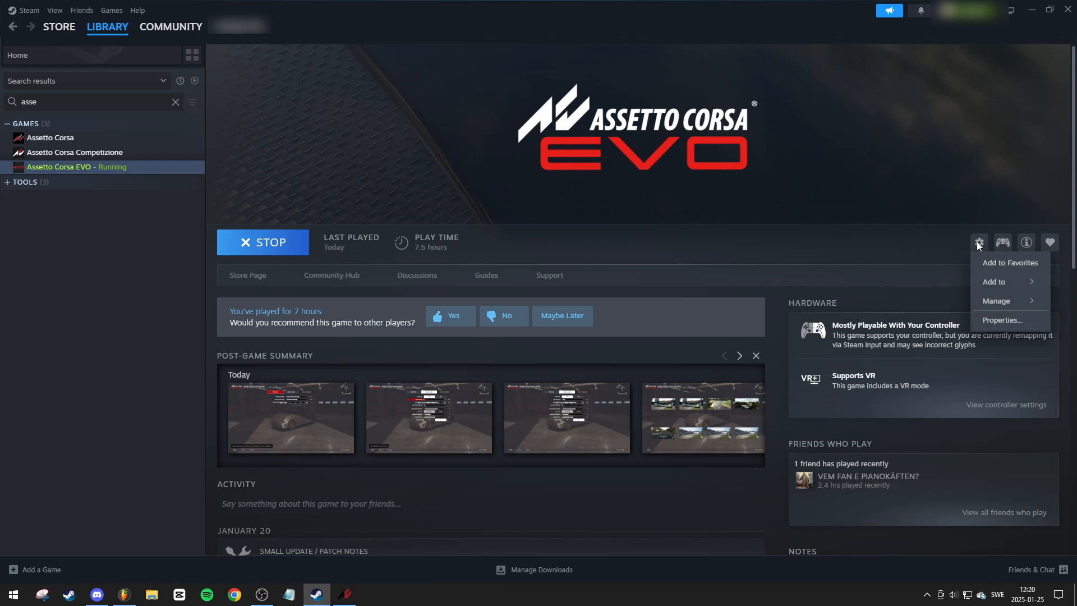
click(1002, 320)
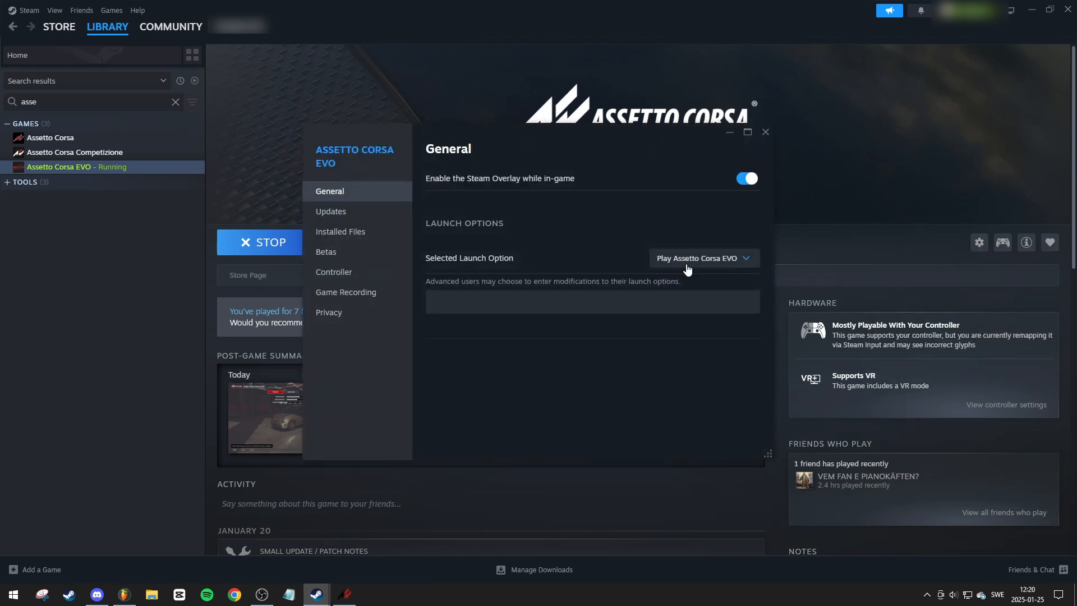
click(334, 272)
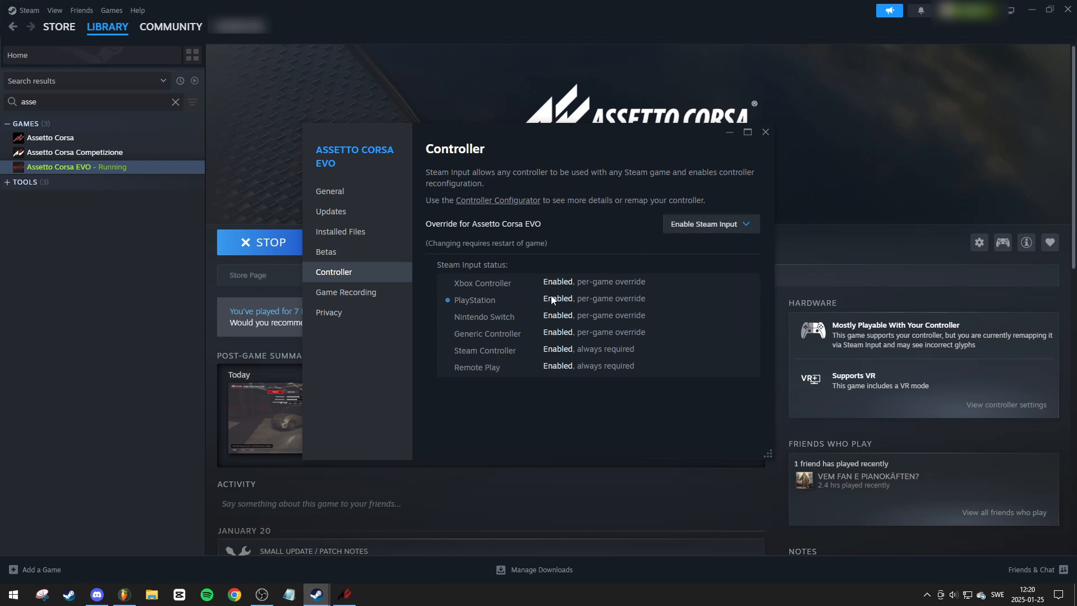
mouse_move(482, 309)
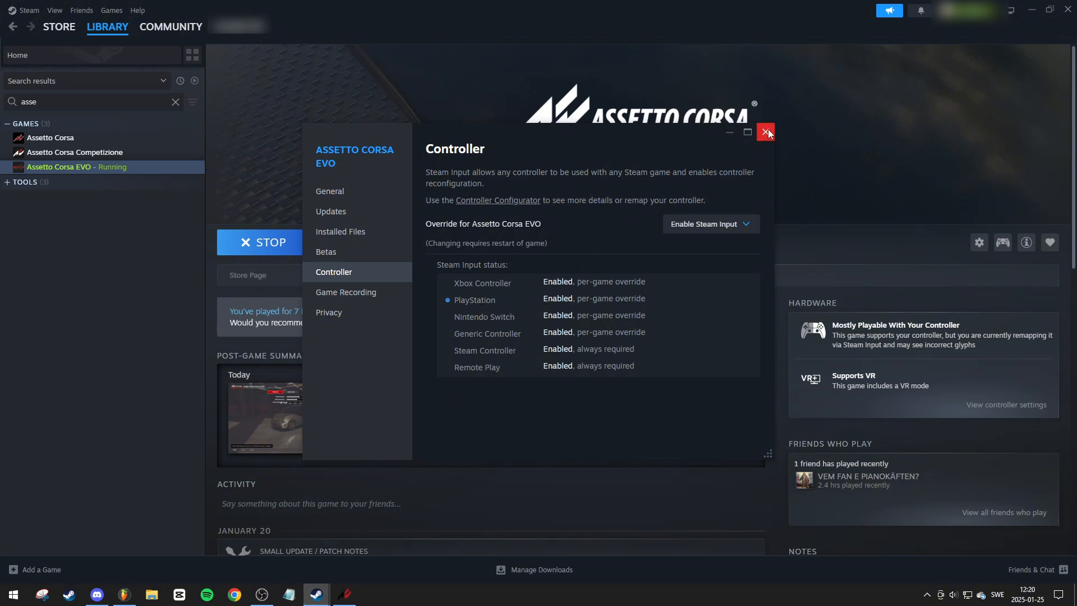
click(765, 131)
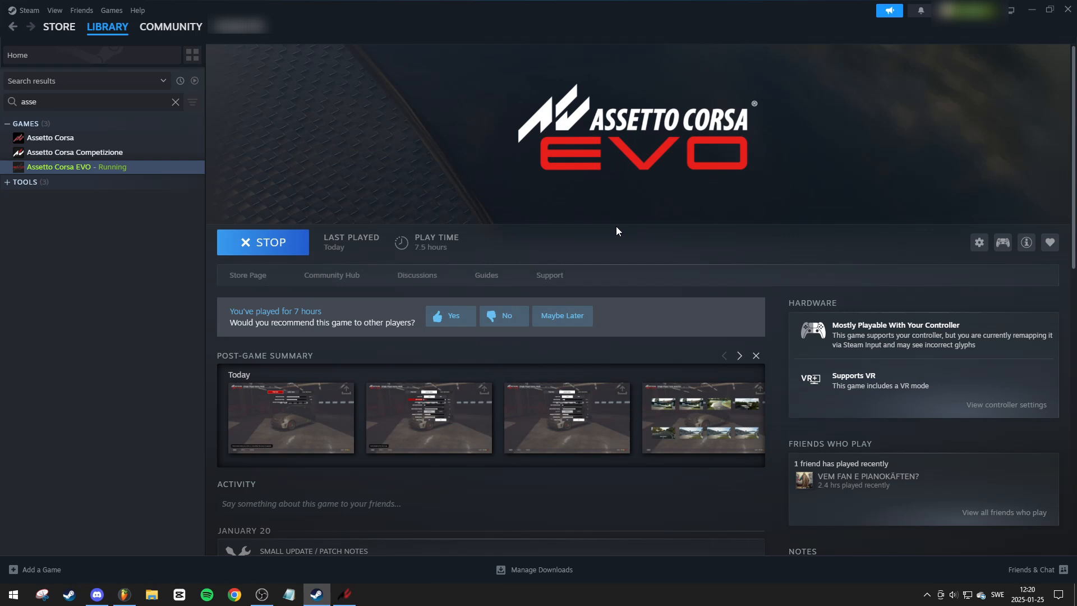